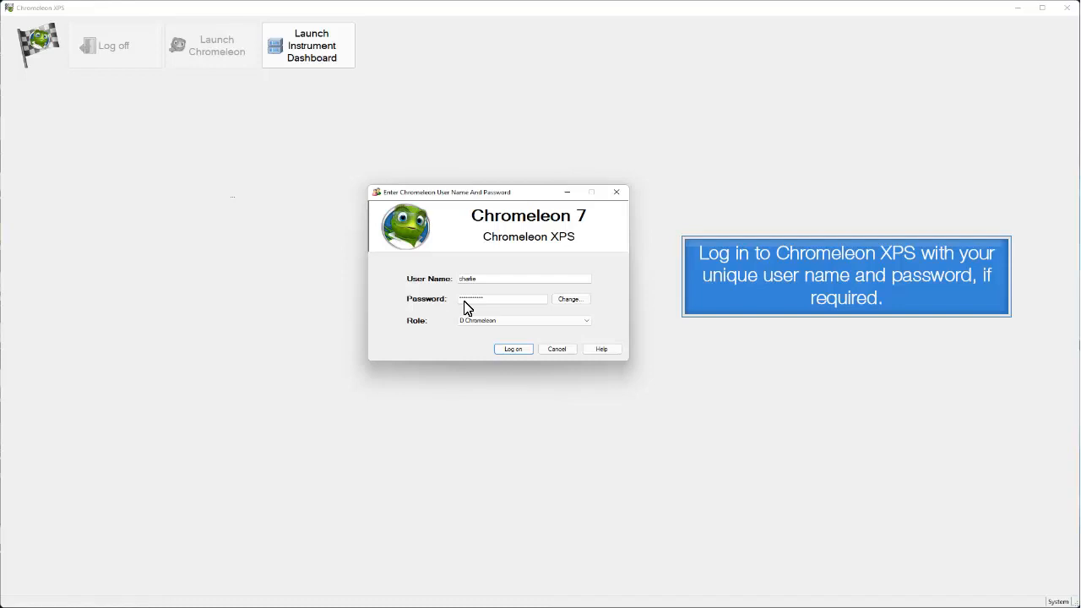
Log on to Chromeleon XPS with the entered user name and password
click(512, 348)
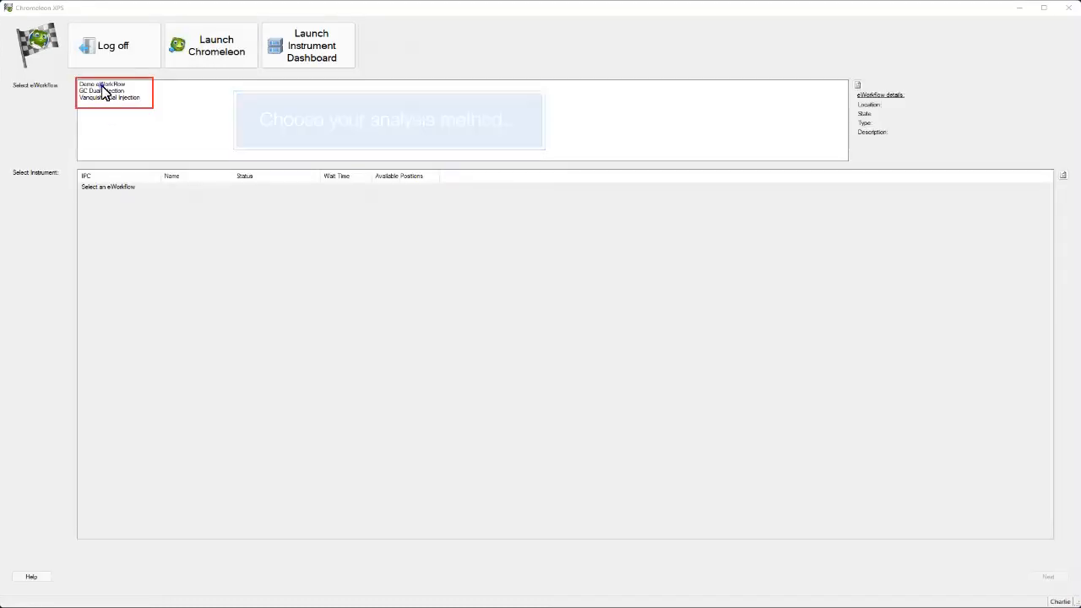
Select Demo eWorkFlow from the eWorkflow list
click(101, 83)
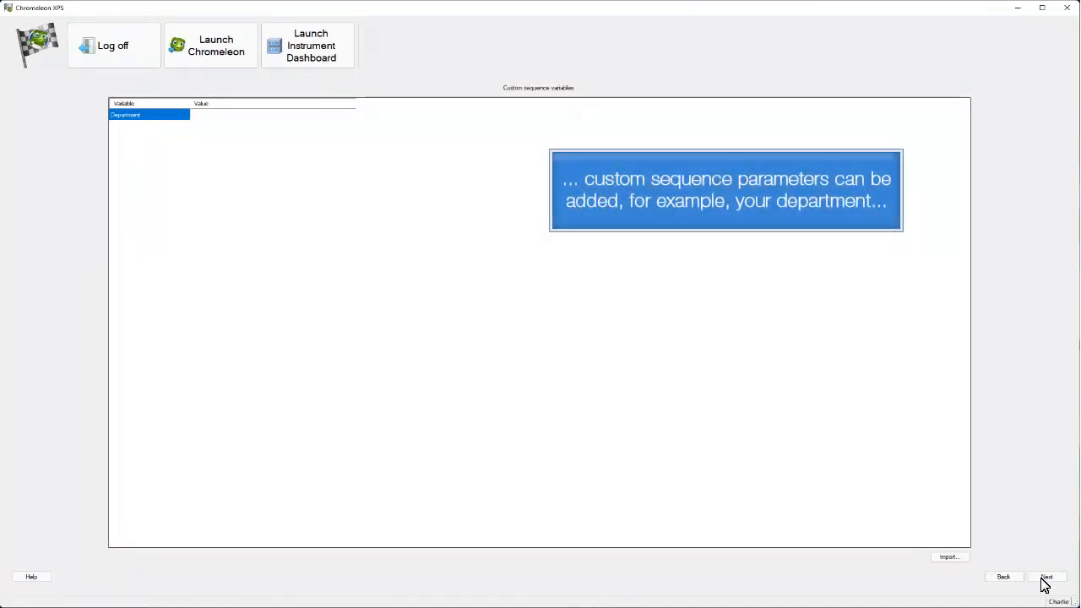
Set the Department sequence variable's value to QC
click(272, 114)
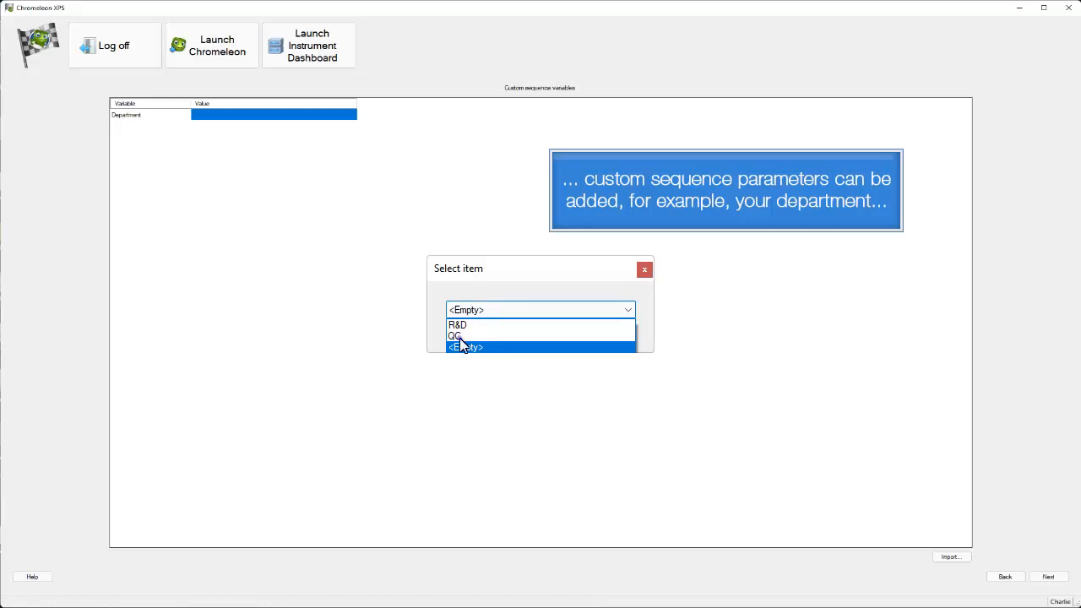
click(455, 335)
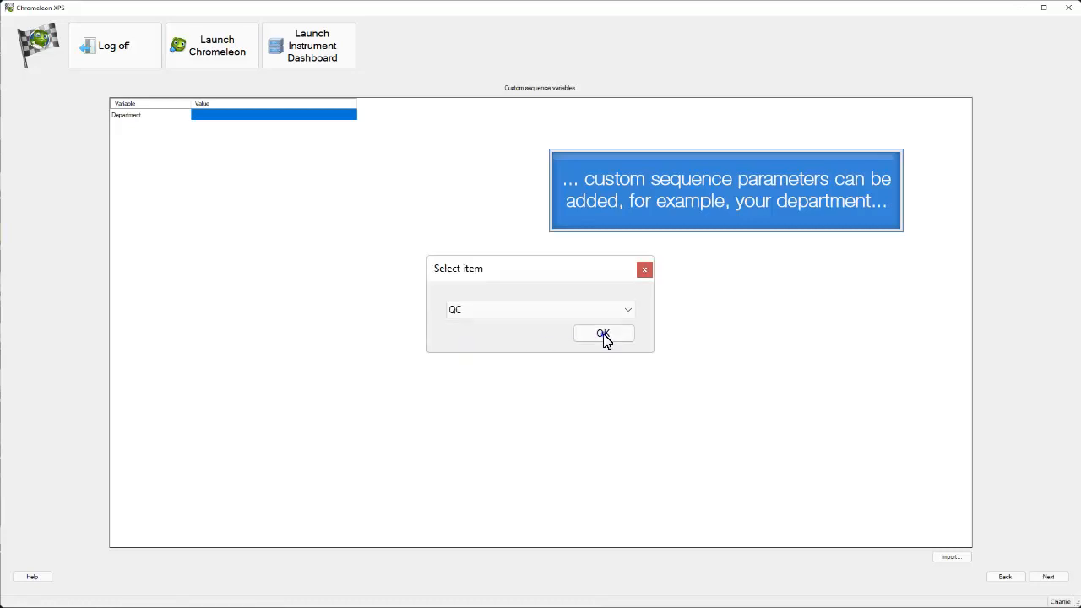
click(603, 333)
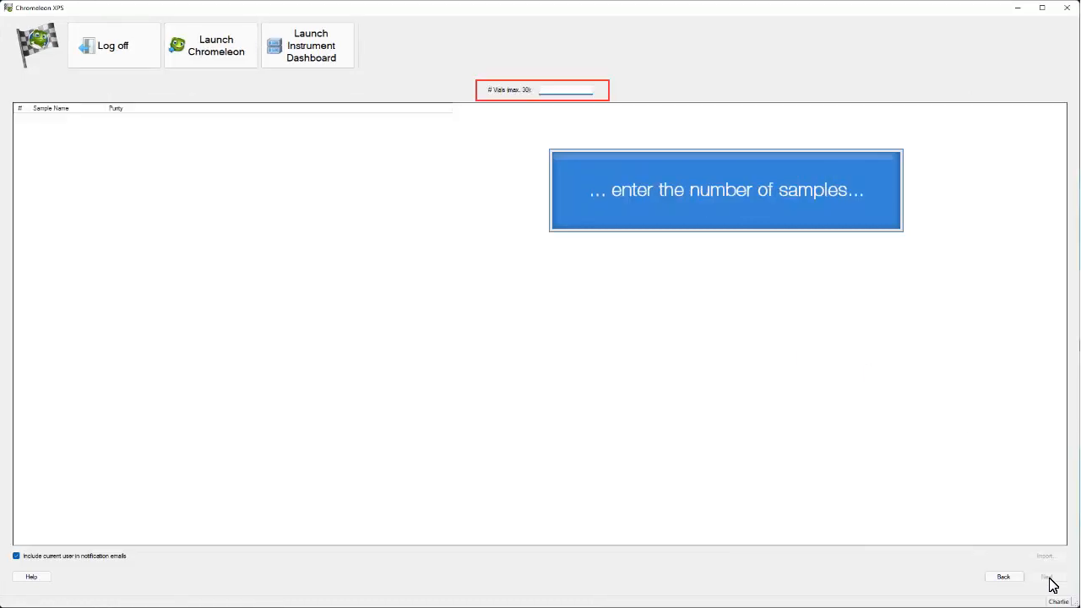
Enter 5 vials and edit the purity value of Sample-0002
text(5)
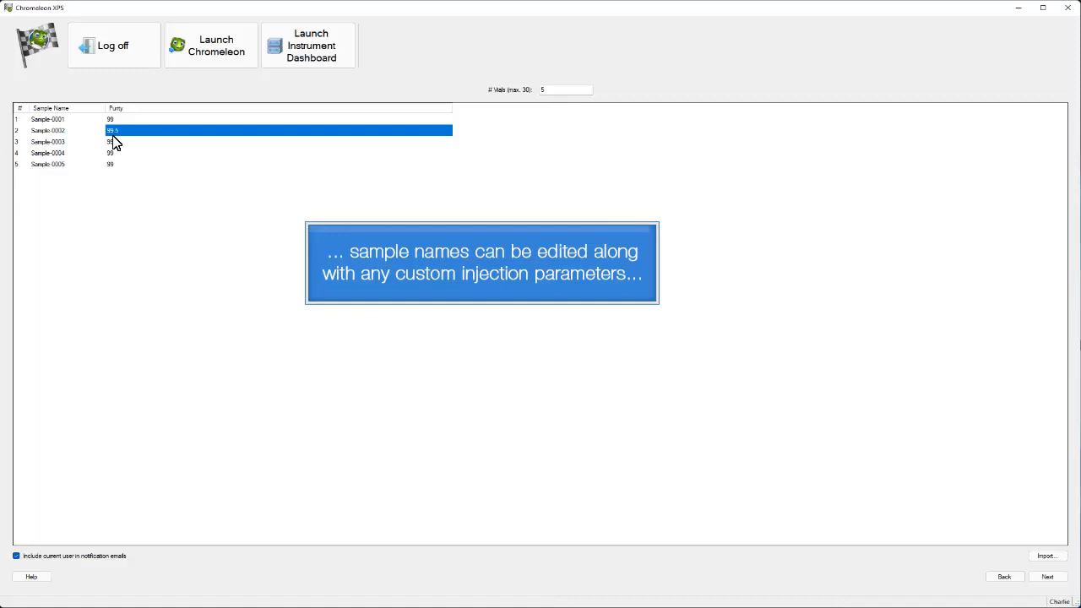
click(114, 153)
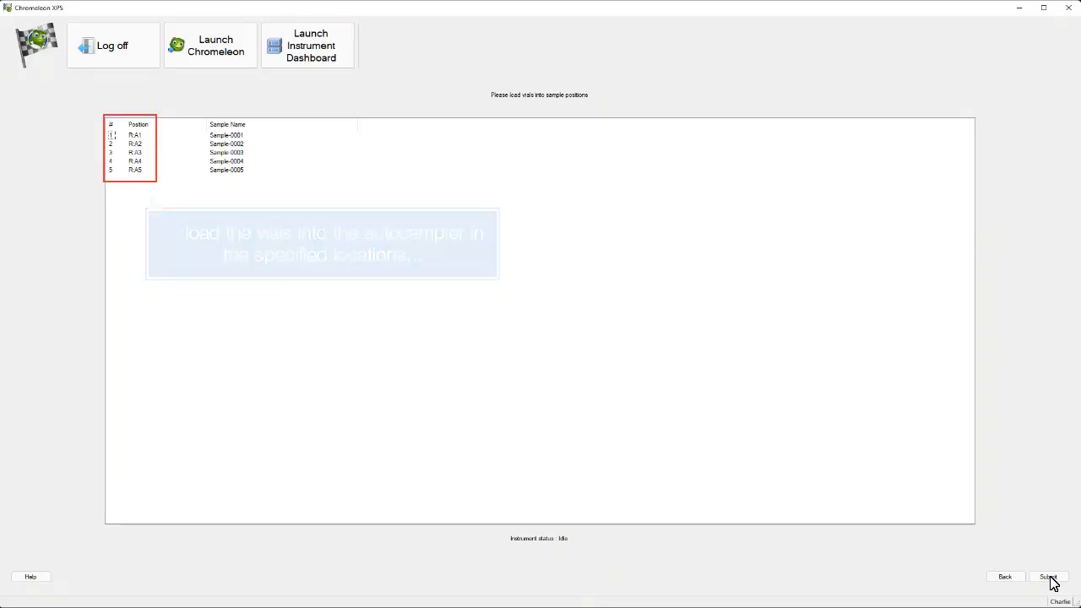
Submit the sequence, confirm the Sequence Submitted dialog, and launch the Instrument Dashboard
click(1047, 577)
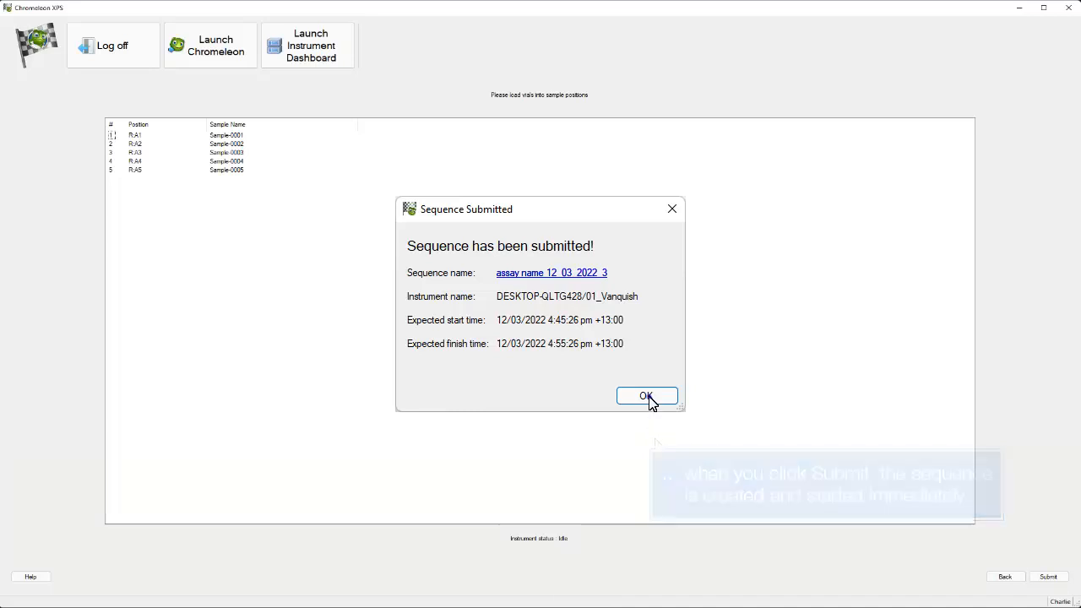
click(647, 396)
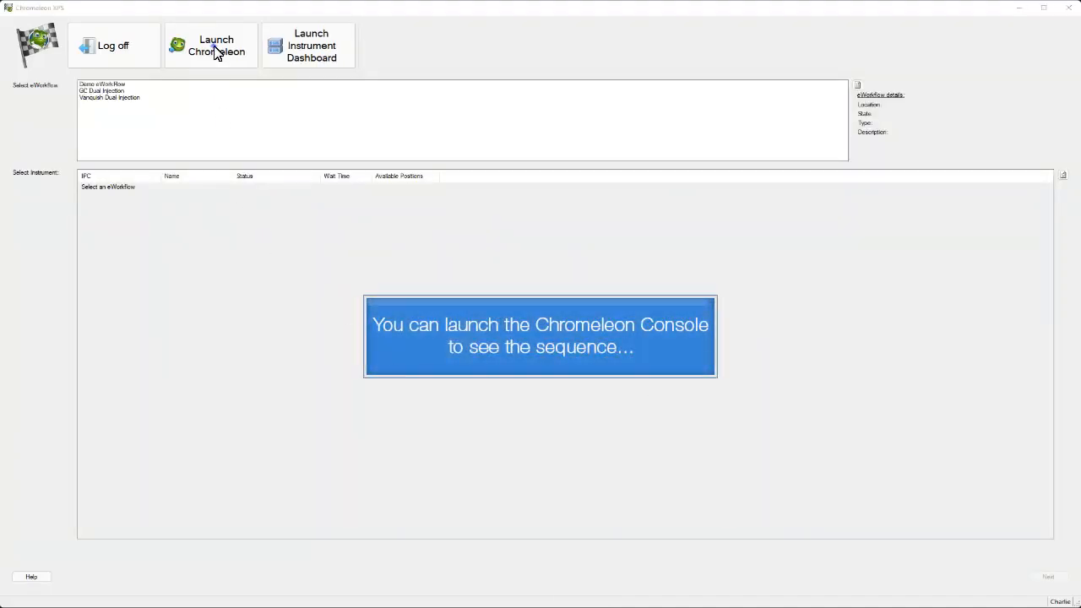
click(215, 45)
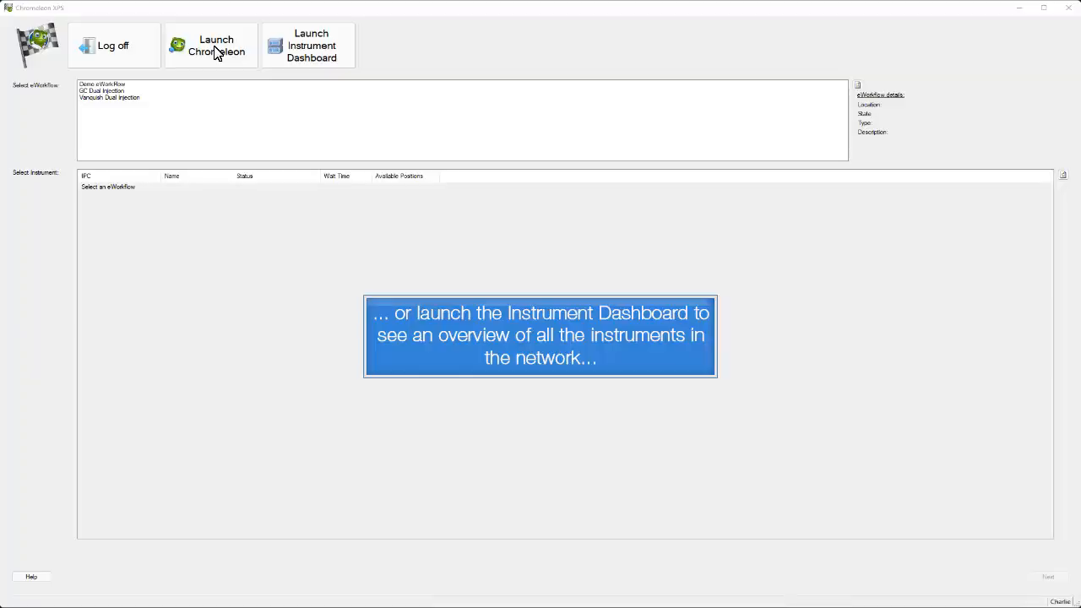
click(311, 46)
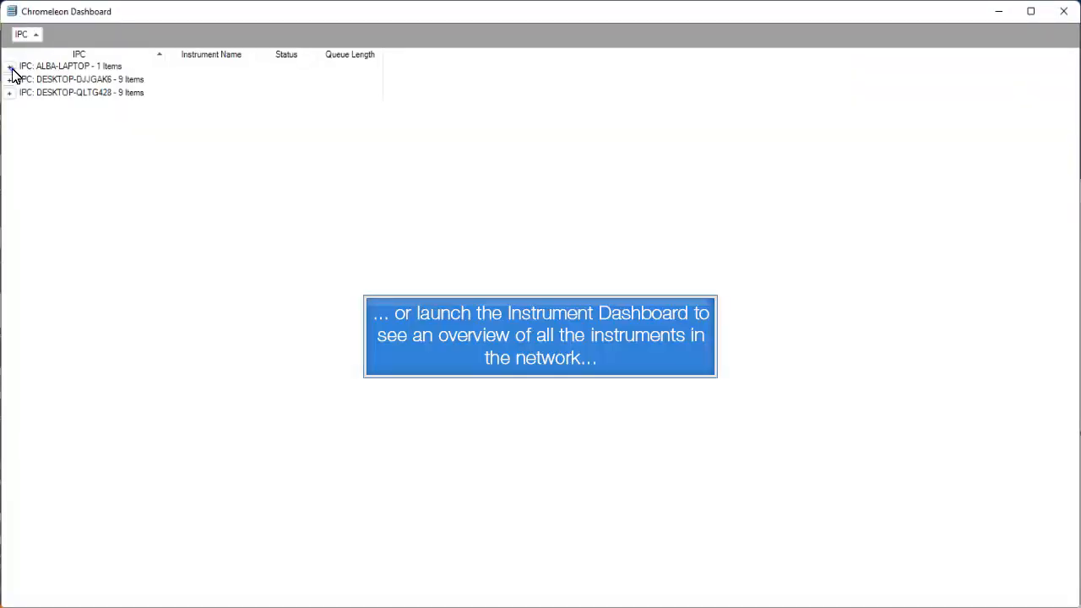